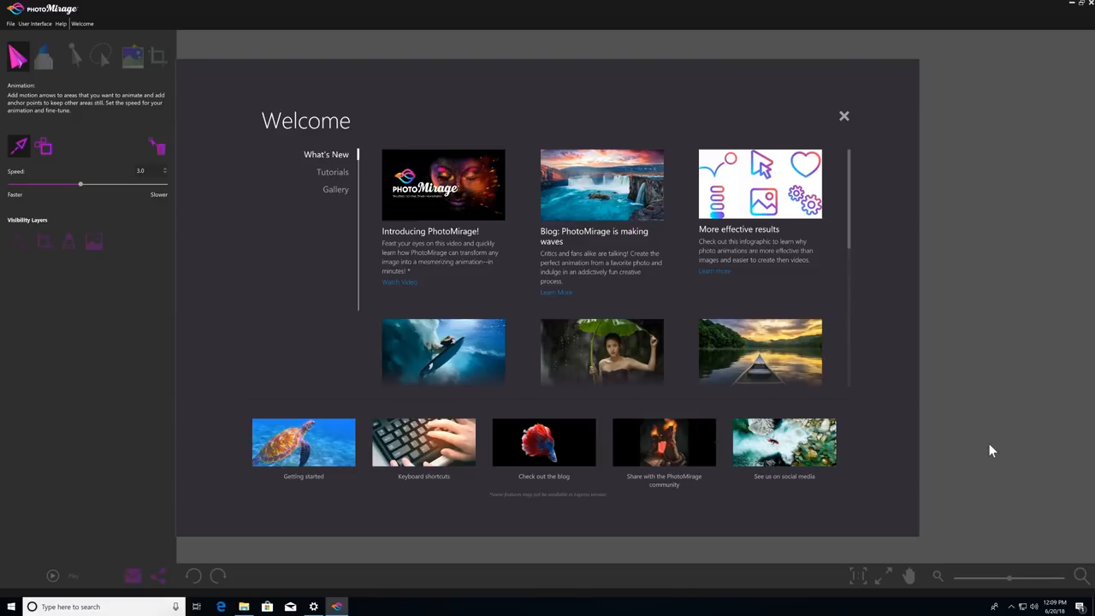
{"action": "mouse_move", "coordinate": [352, 216]}
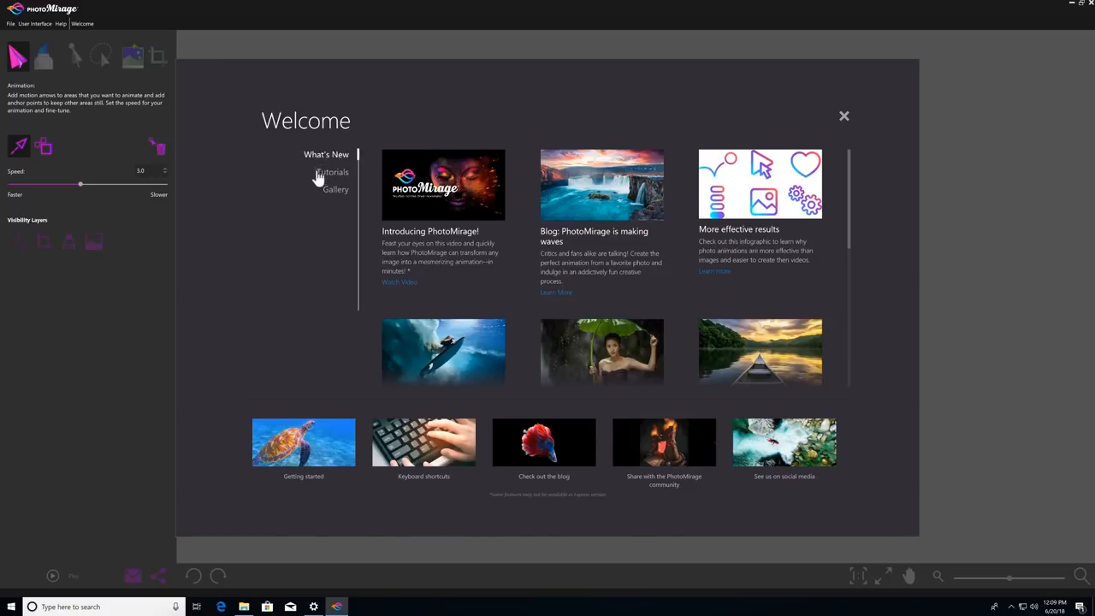
Browse the Welcome screen's Tutorials, then the Gallery, stepping to the surfer sample animation.
{"action": "left_click", "coordinate": [332, 171]}
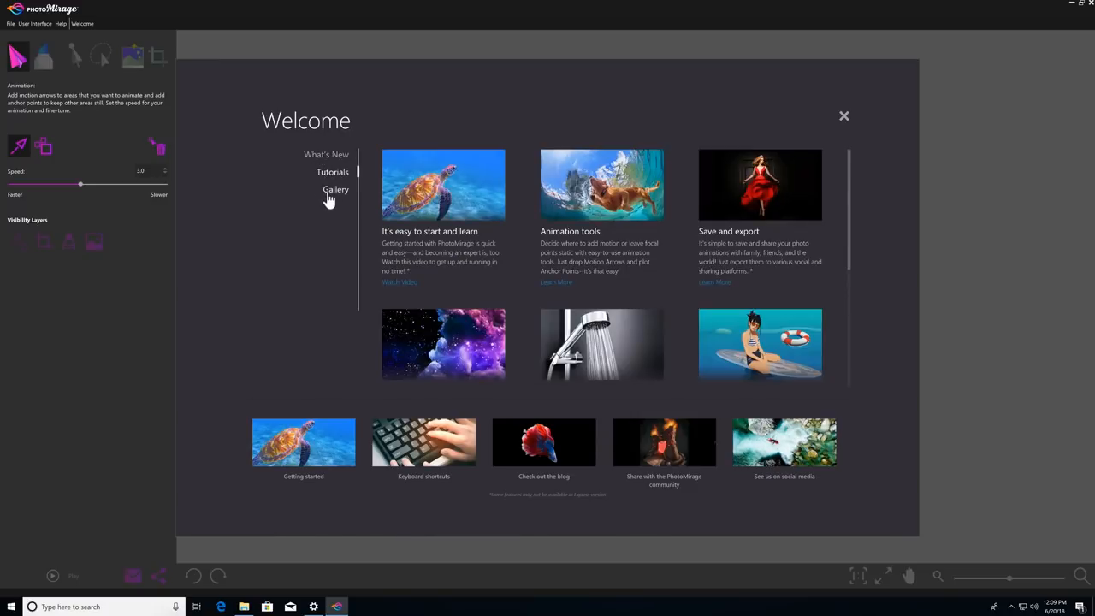
{"action": "left_click", "coordinate": [335, 188]}
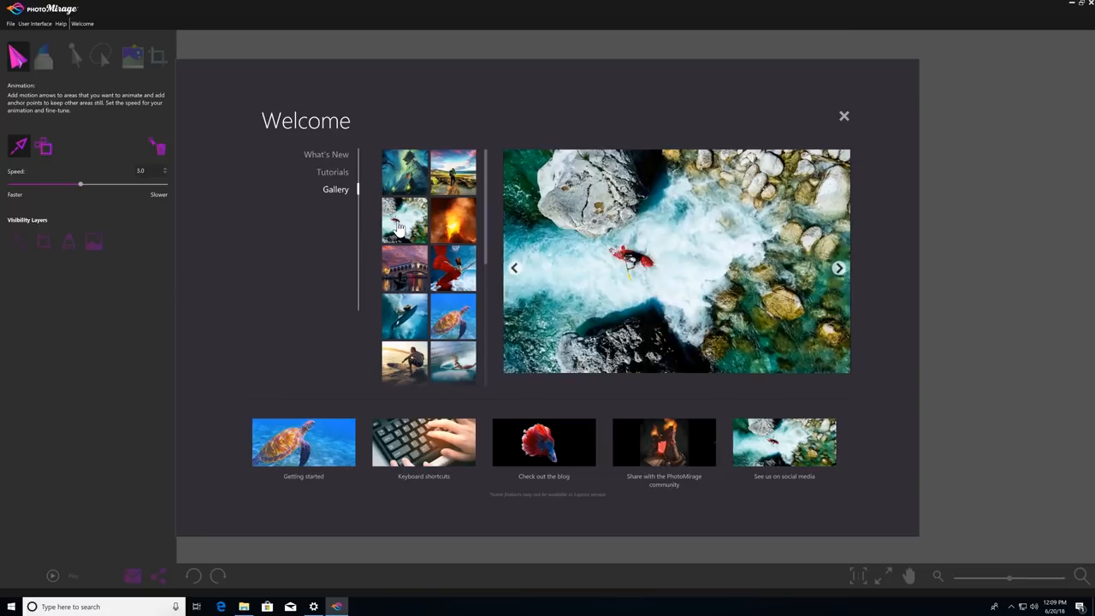
{"action": "left_click", "coordinate": [404, 317]}
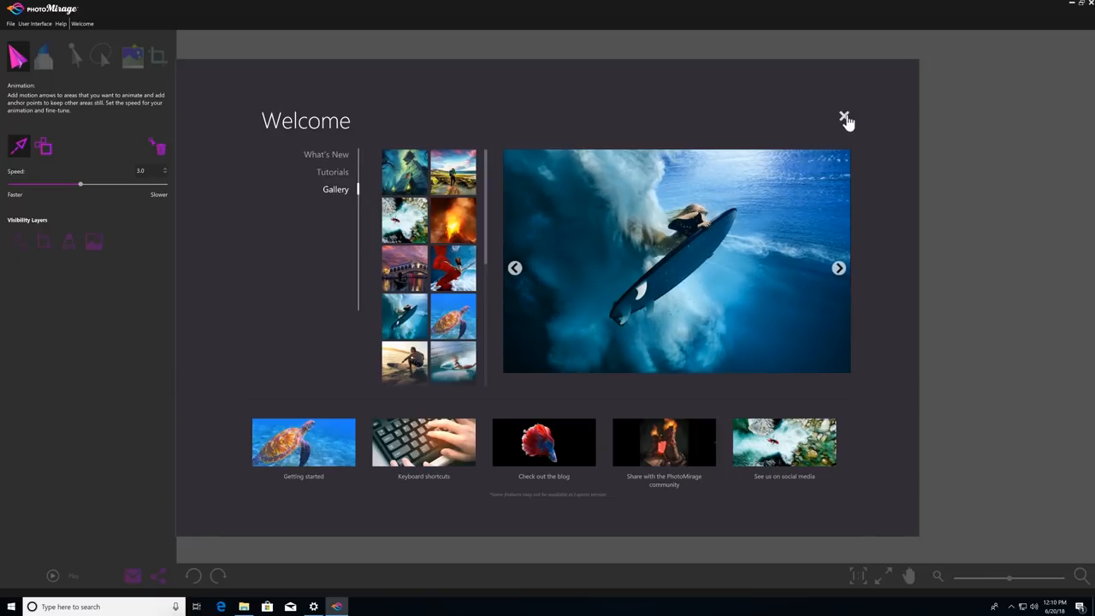
Dismiss the Welcome screen and load the lion face photo from the PhotoMirage Images folder.
{"action": "left_click", "coordinate": [846, 117]}
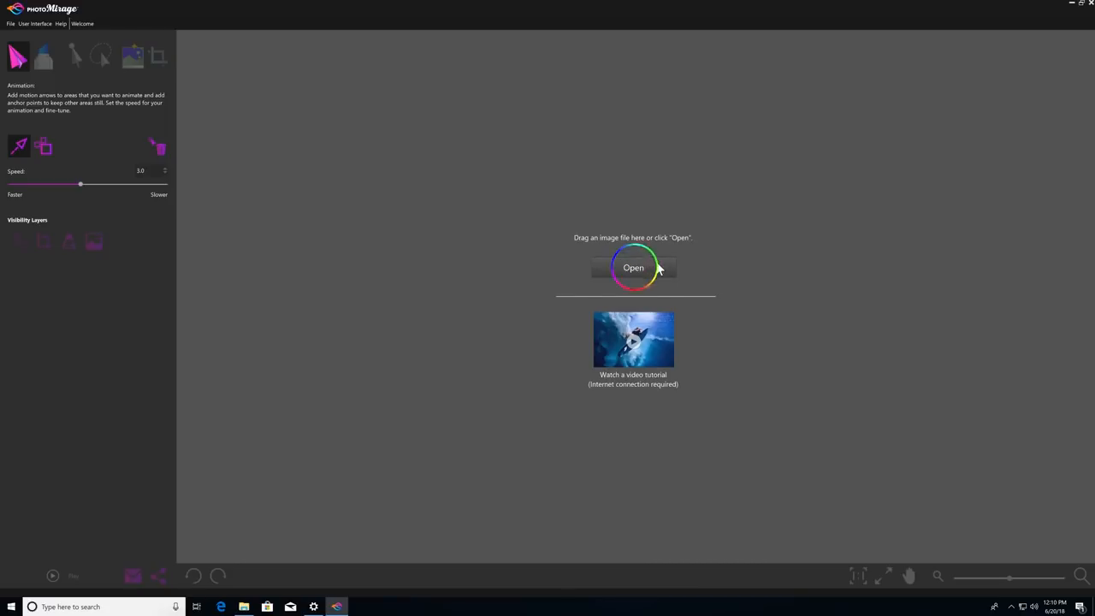
{"action": "left_click", "coordinate": [633, 267]}
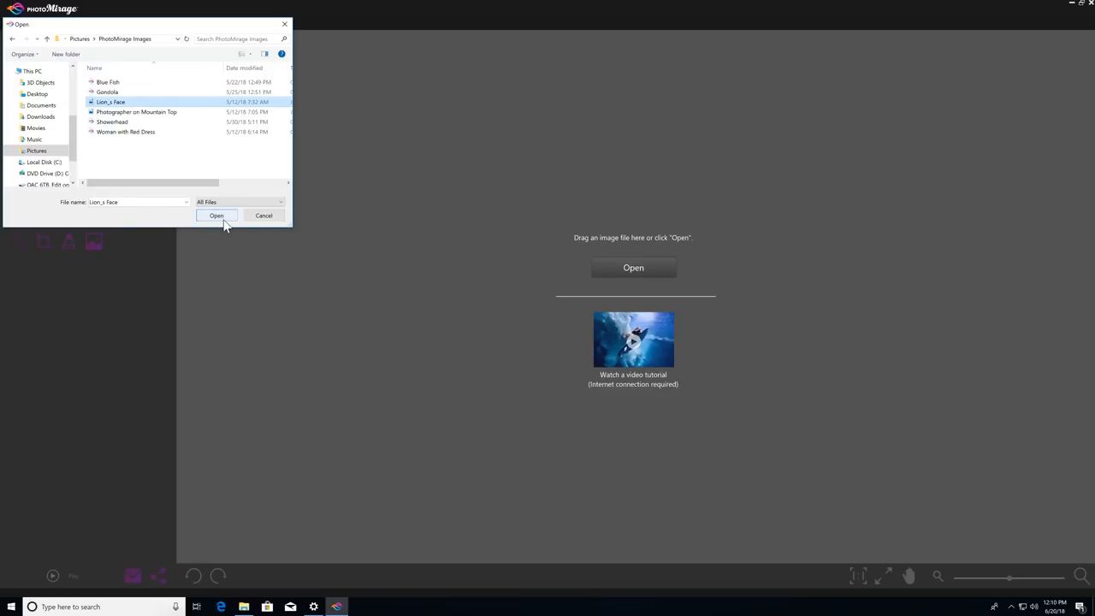
{"action": "left_click", "coordinate": [216, 216]}
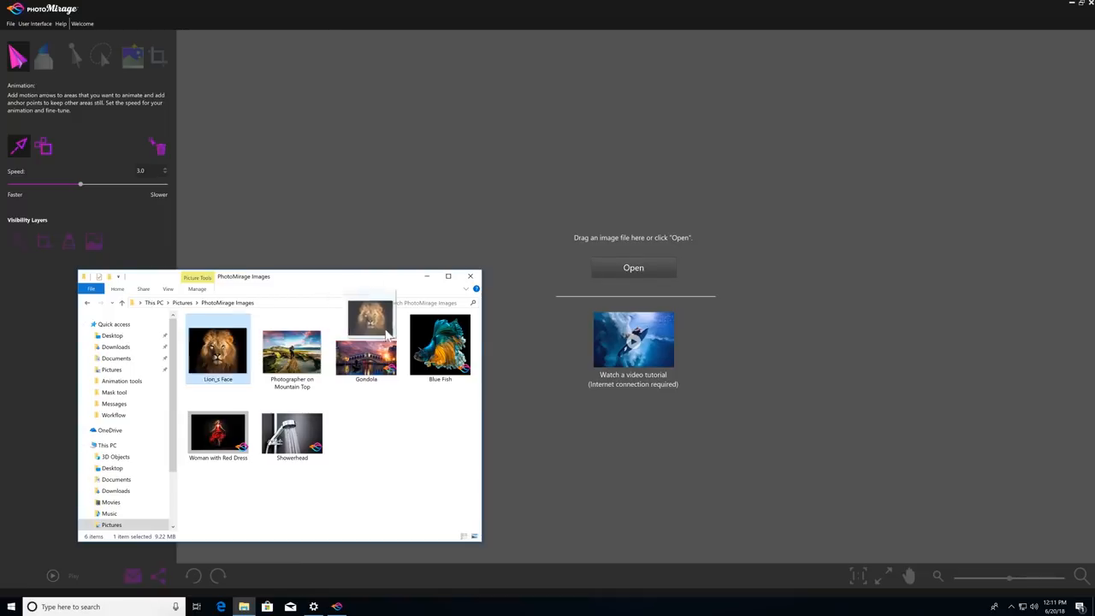
{"action": "double_click", "coordinate": [217, 349]}
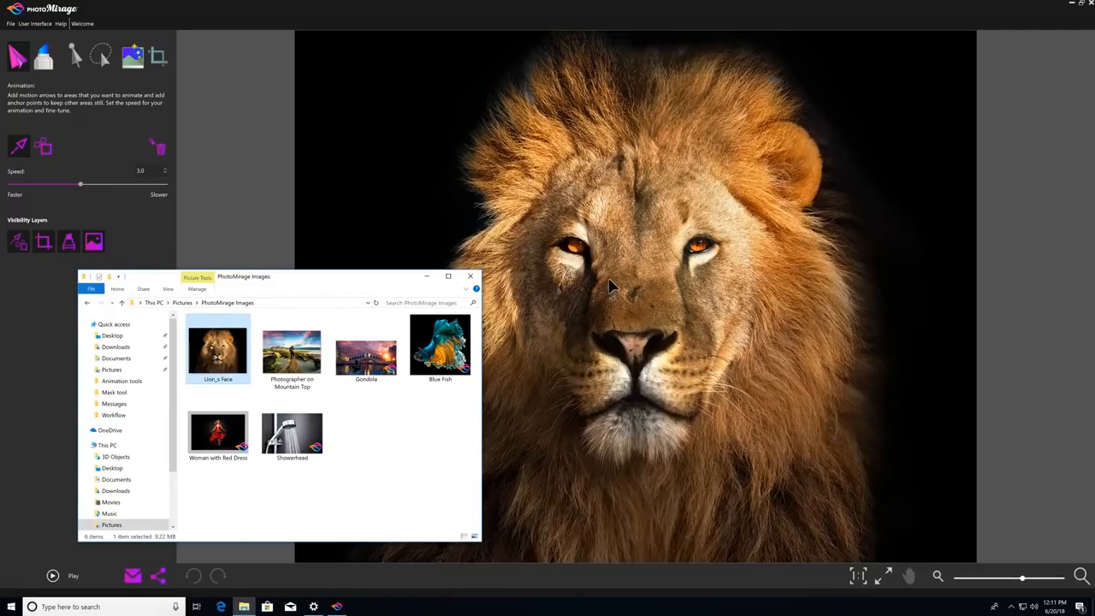
{"action": "mouse_move", "coordinate": [804, 308]}
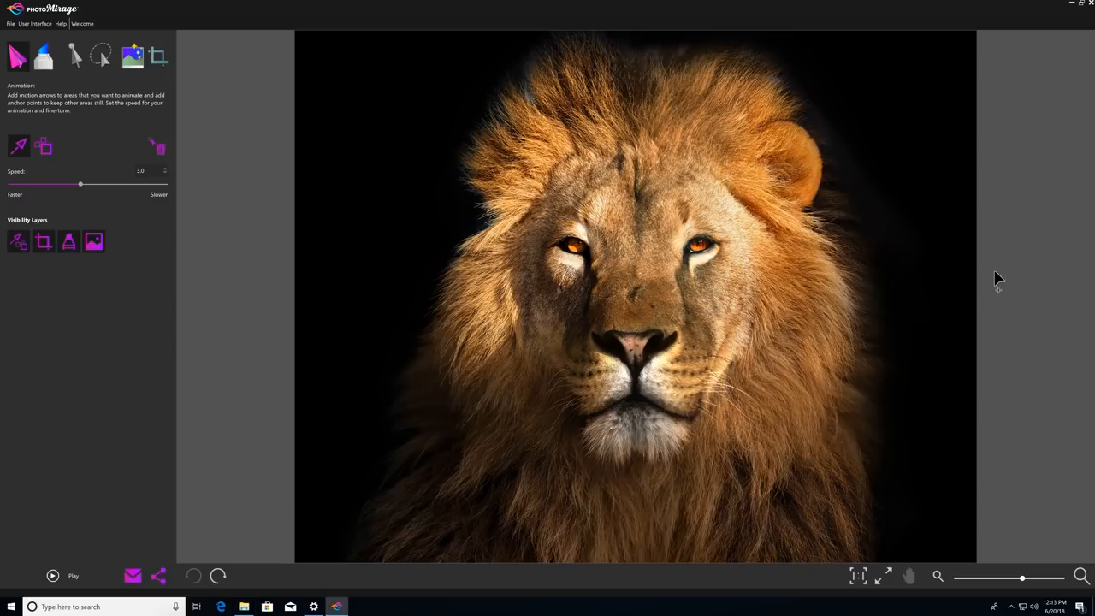
Start placing motion arrows down through the lion's mane with the Motion tool.
{"action": "left_click", "coordinate": [158, 575]}
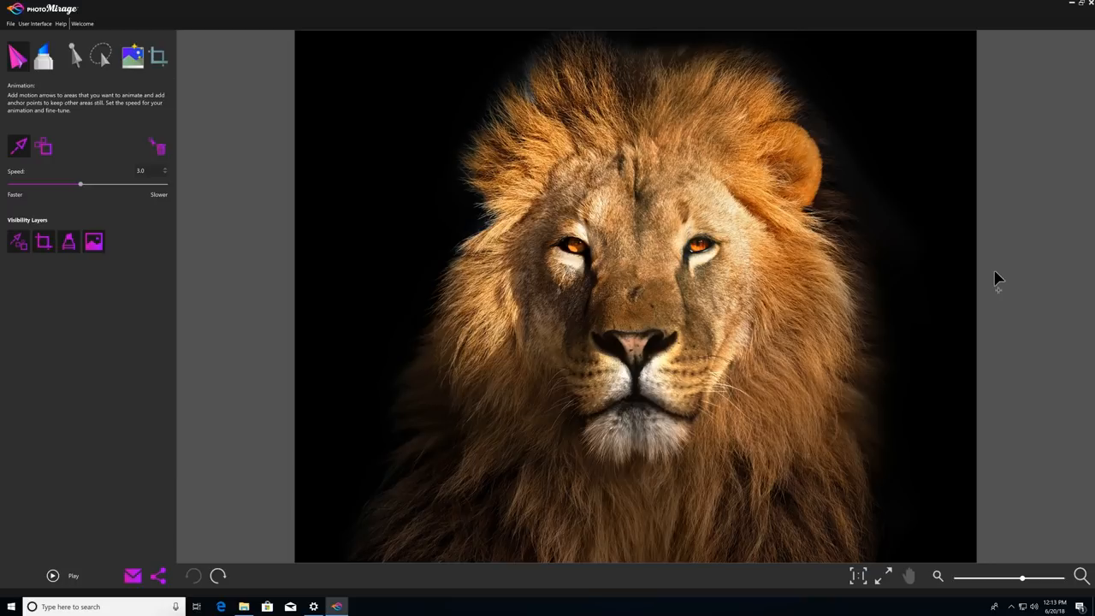
{"action": "mouse_move", "coordinate": [18, 55]}
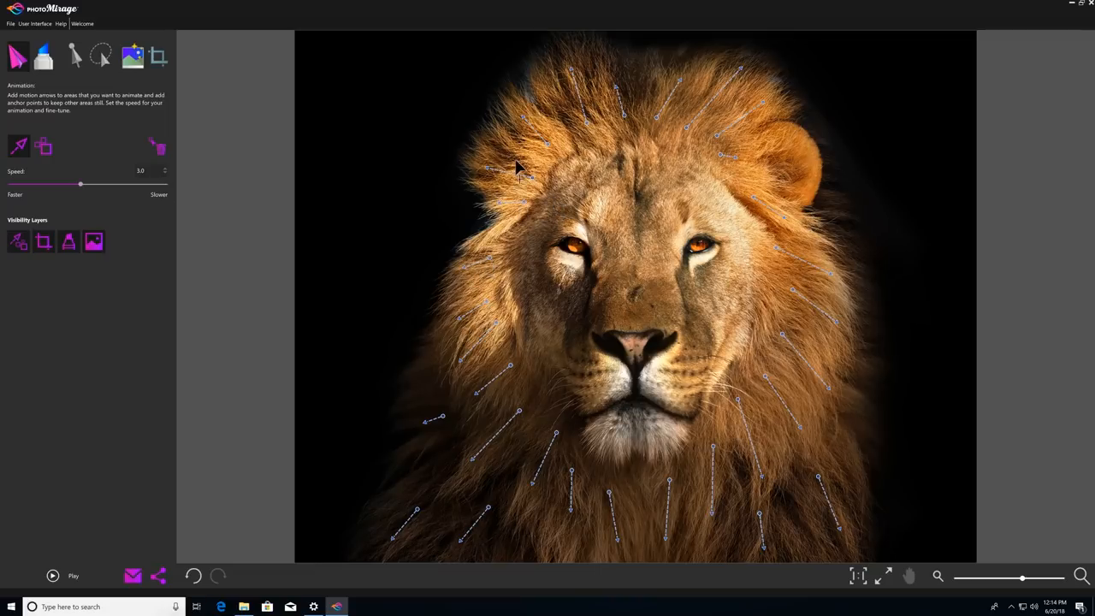
{"action": "mouse_move", "coordinate": [43, 148]}
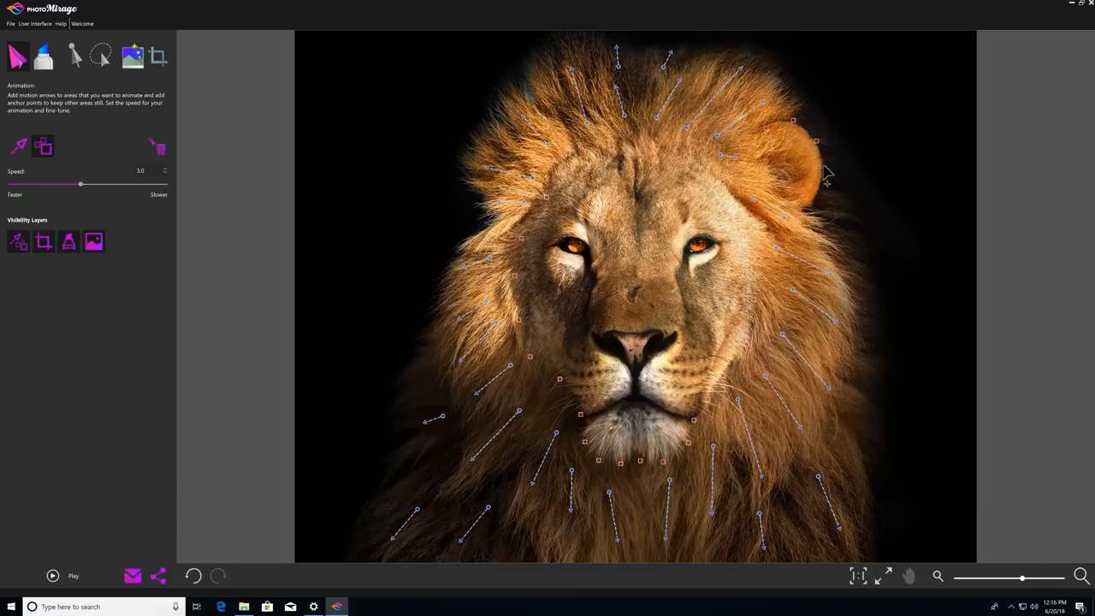
{"action": "mouse_move", "coordinate": [753, 146]}
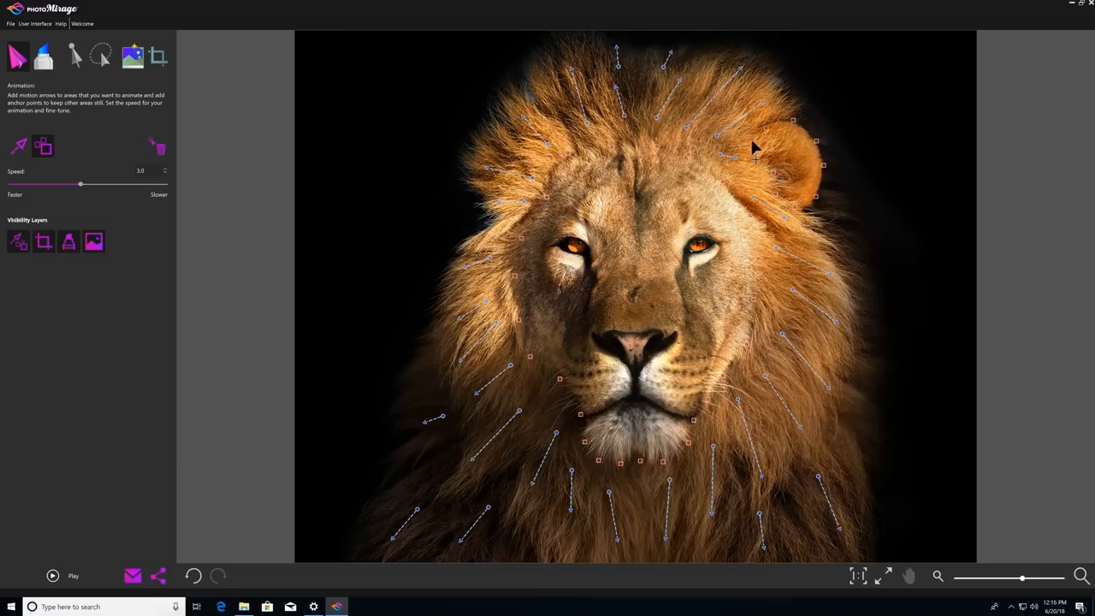
{"action": "mouse_move", "coordinate": [804, 137]}
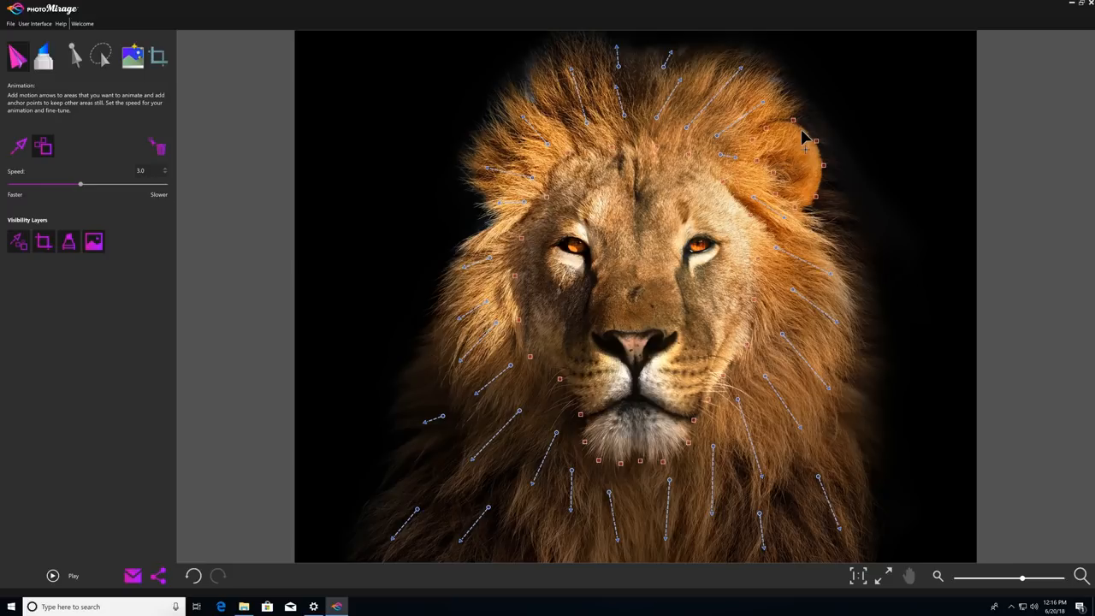
{"action": "left_click", "coordinate": [52, 574]}
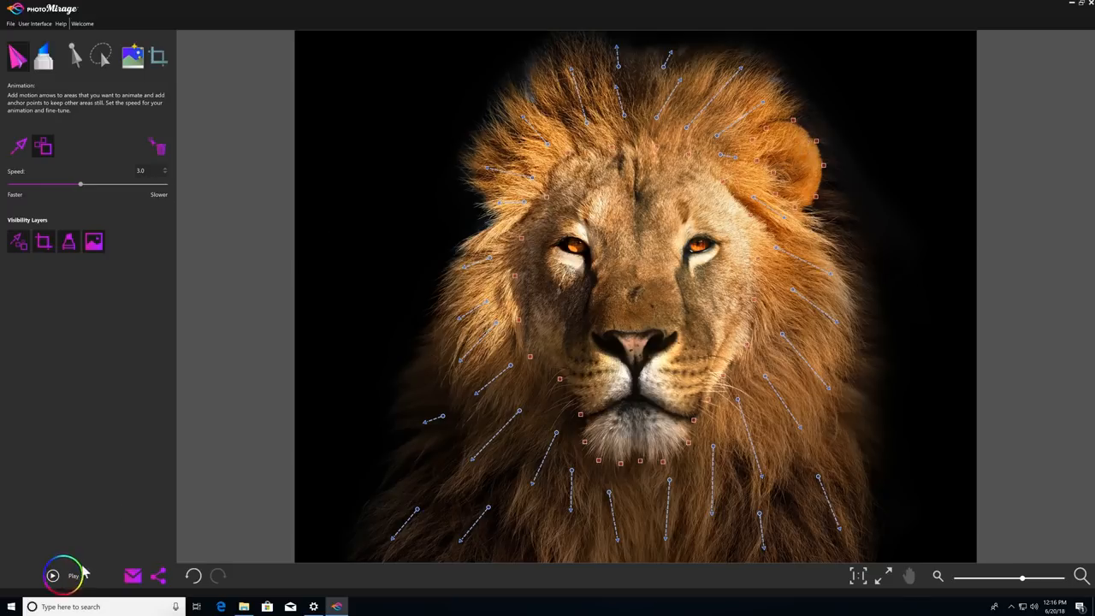
{"action": "left_click", "coordinate": [51, 575]}
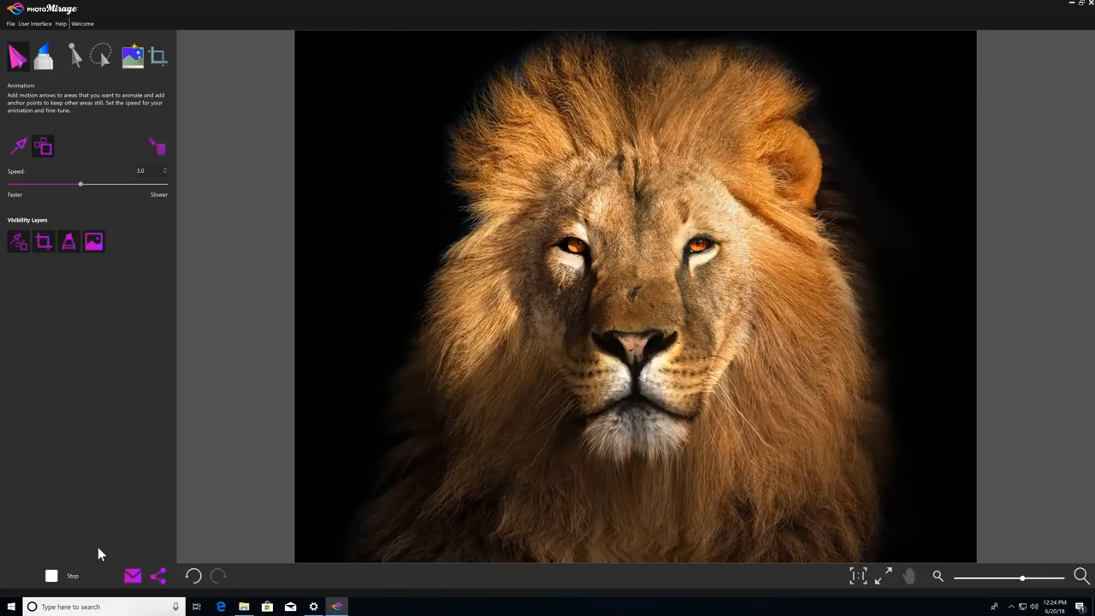
{"action": "left_click", "coordinate": [72, 575]}
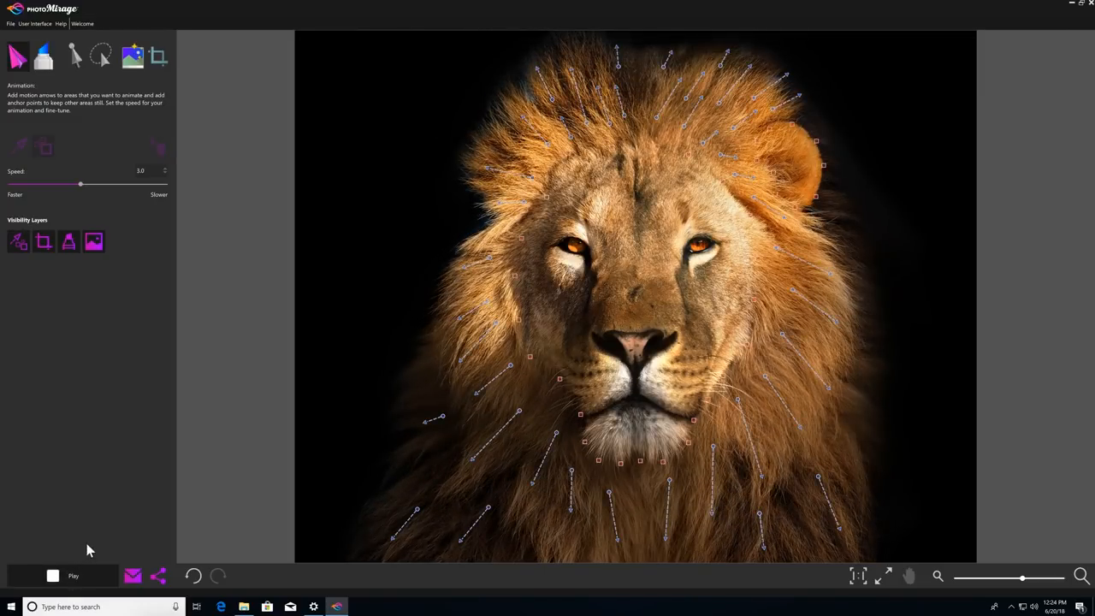
{"action": "left_click", "coordinate": [82, 24]}
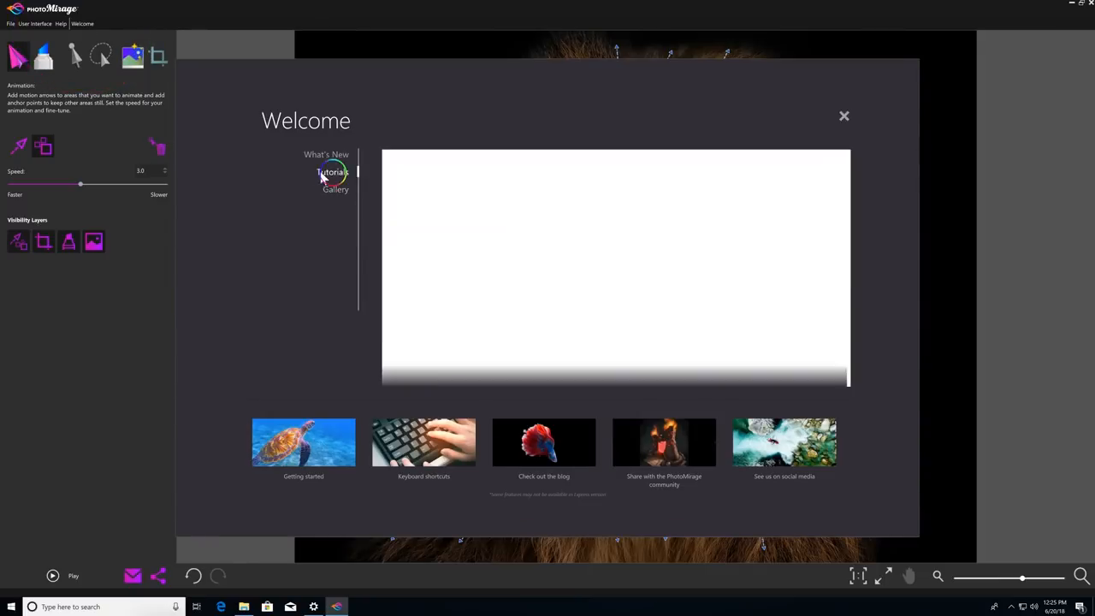
{"action": "left_click", "coordinate": [332, 171]}
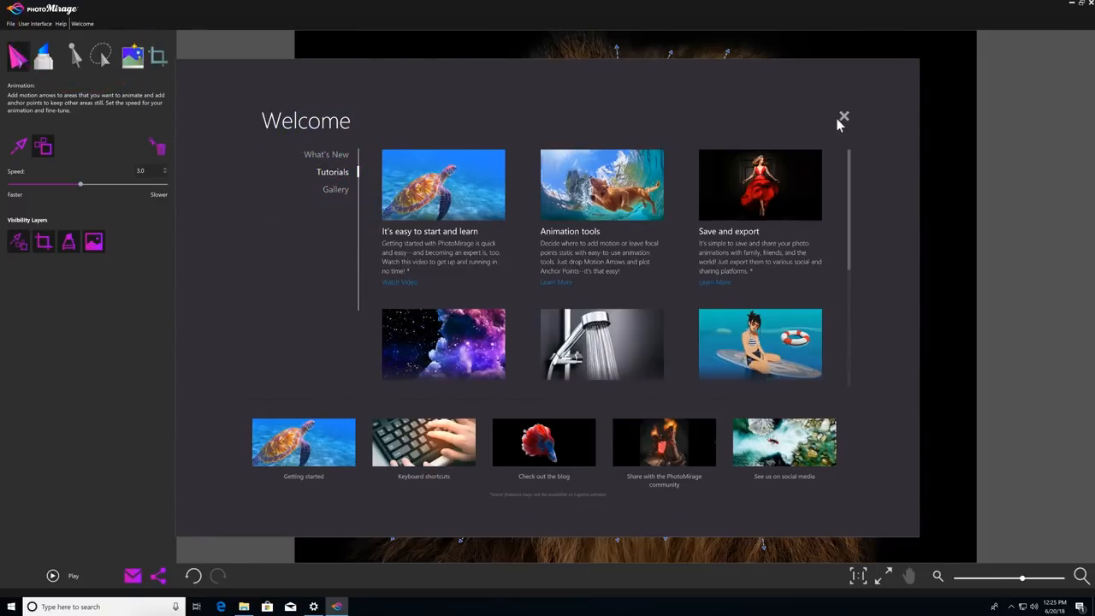
{"action": "left_click", "coordinate": [842, 117]}
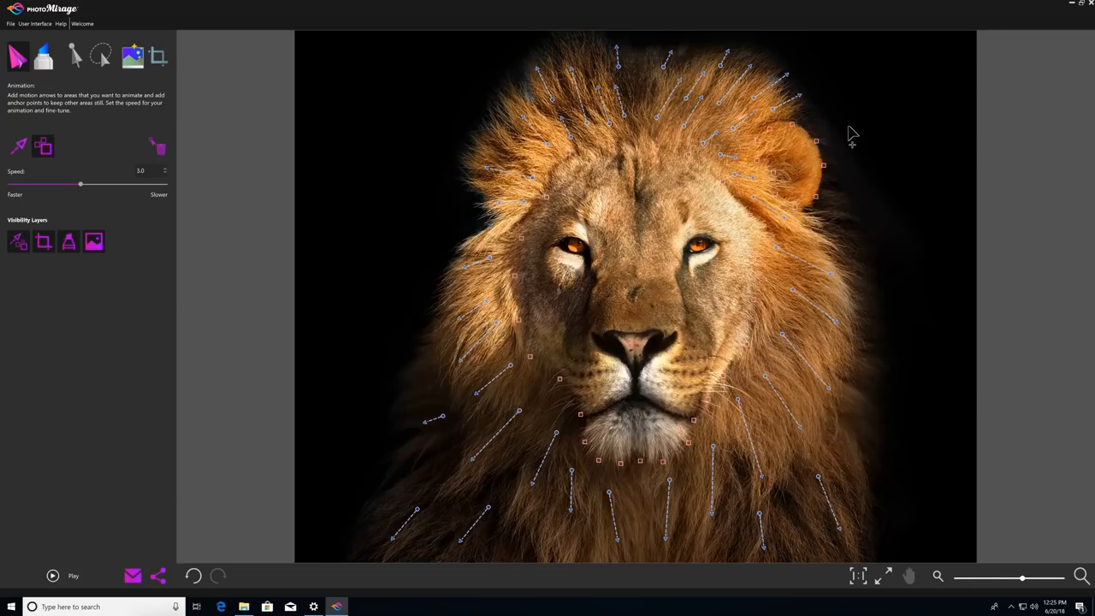
{"action": "mouse_move", "coordinate": [164, 75]}
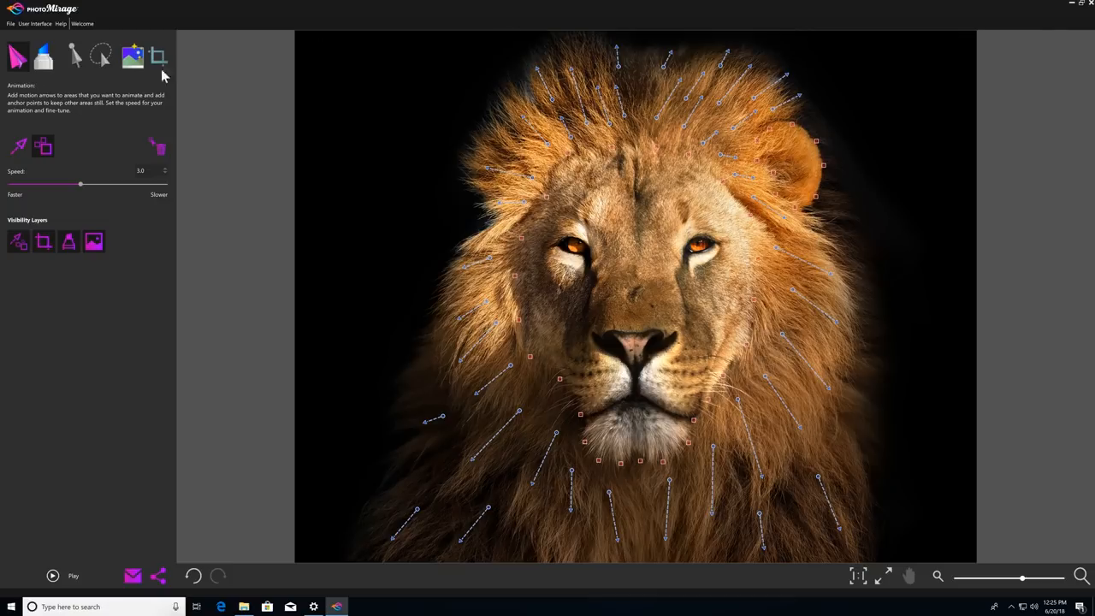
{"action": "mouse_move", "coordinate": [421, 102]}
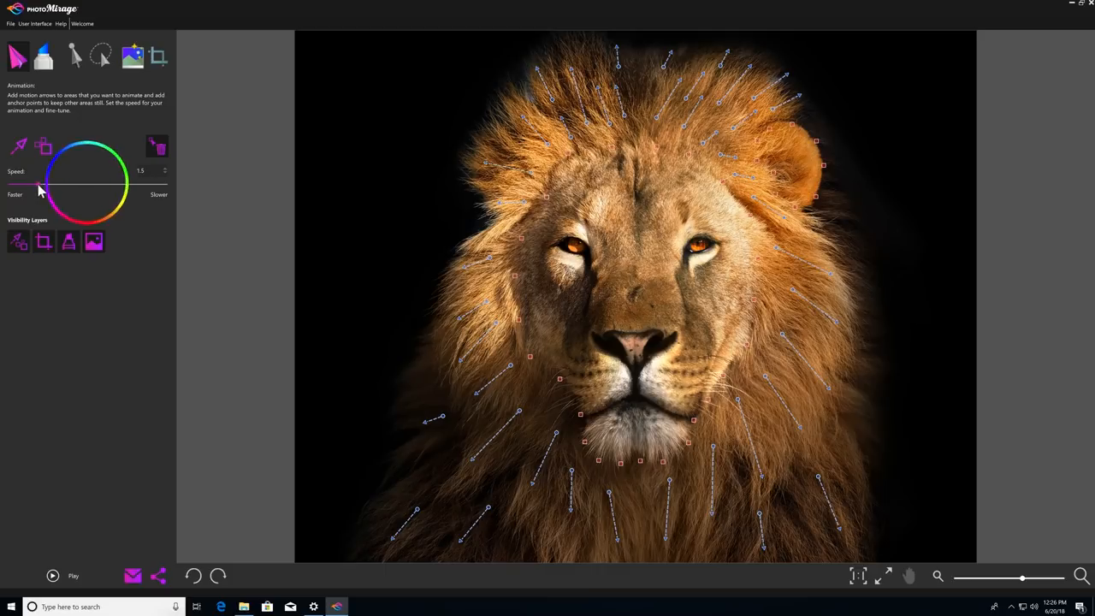
{"action": "left_click_drag", "start_coordinate": [37, 185], "coordinate": [154, 184]}
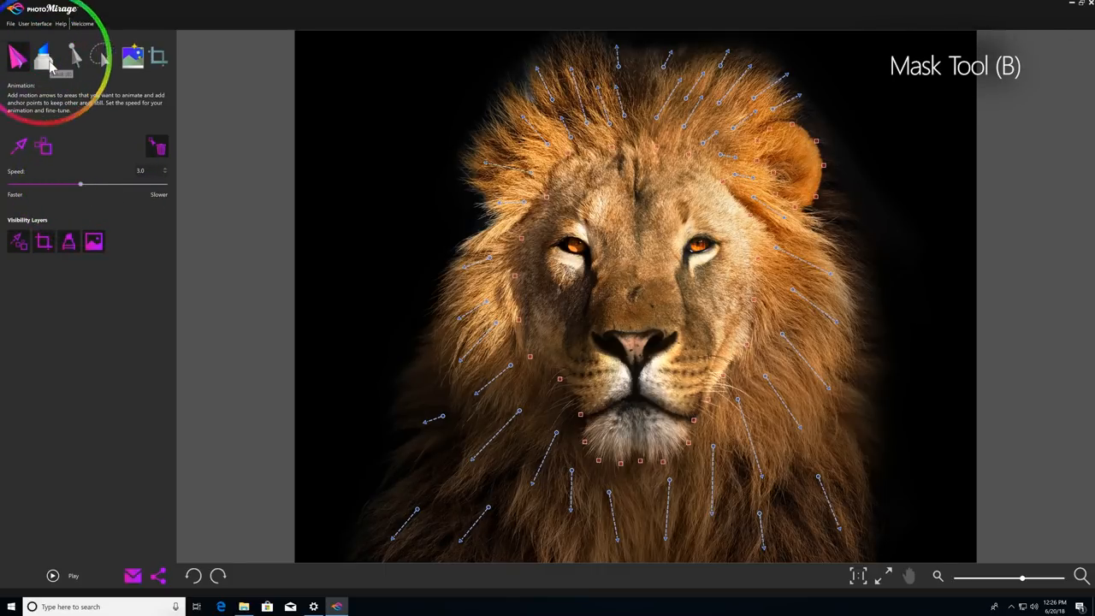
Paint a mask over the lion's face to keep it still, then switch to Freehand Select.
{"action": "left_click", "coordinate": [45, 55]}
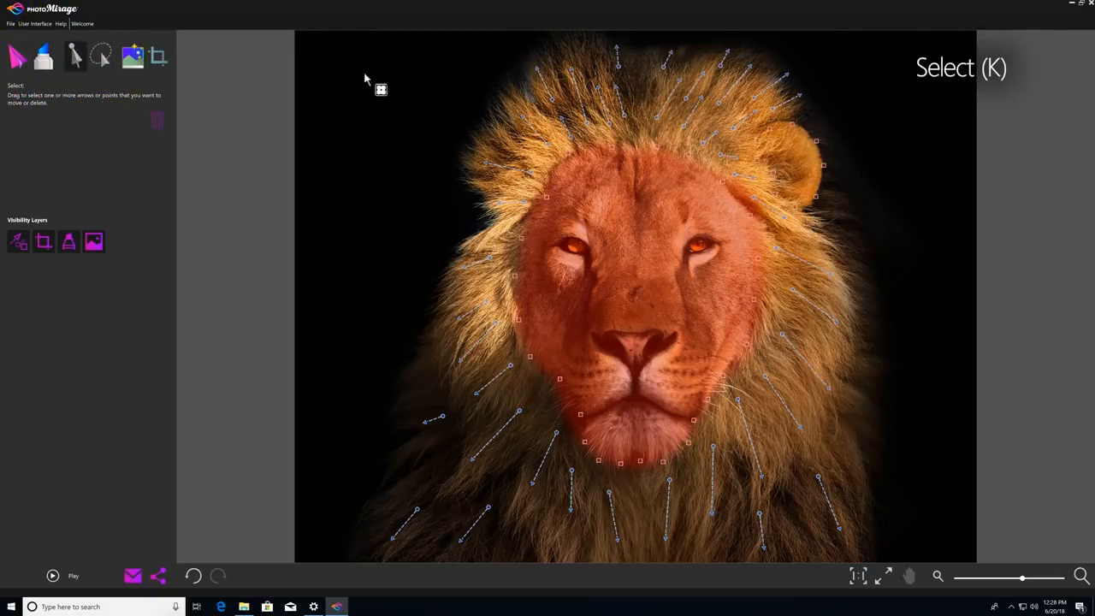
{"action": "mouse_move", "coordinate": [476, 103]}
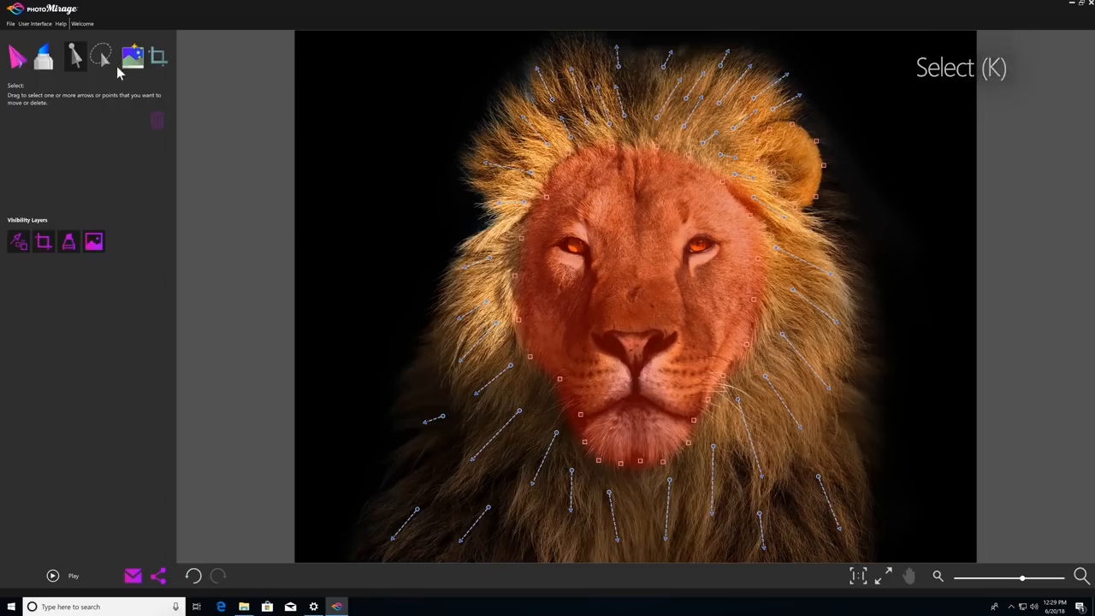
{"action": "left_click", "coordinate": [101, 54]}
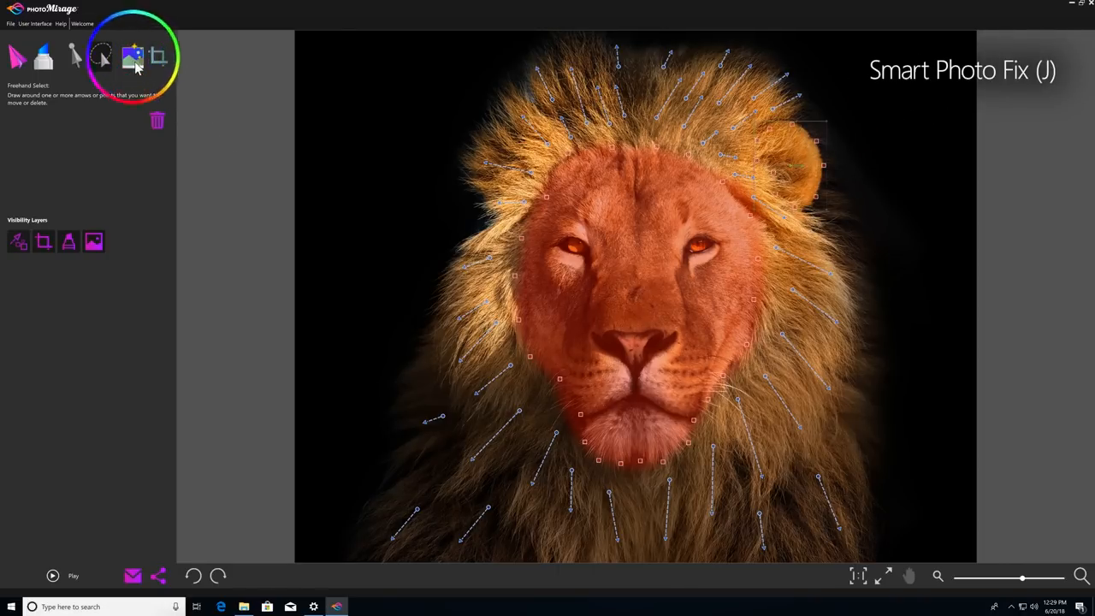
Apply Smart Photo Fix to auto-correct the lion's brightness, saturation, sharpness and white balance.
{"action": "left_click", "coordinate": [134, 55]}
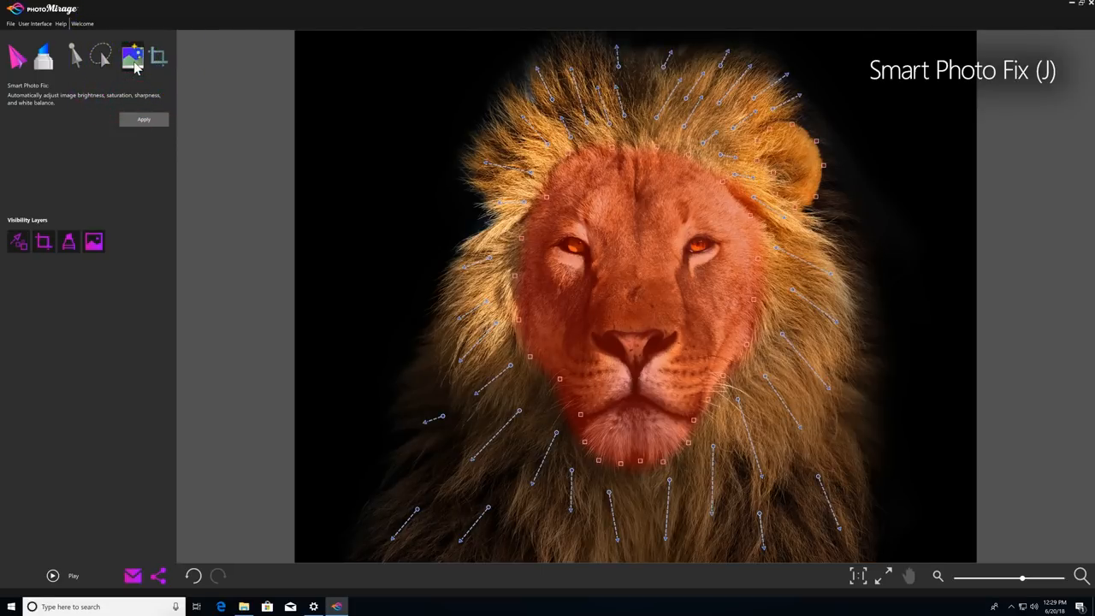
{"action": "mouse_move", "coordinate": [135, 80]}
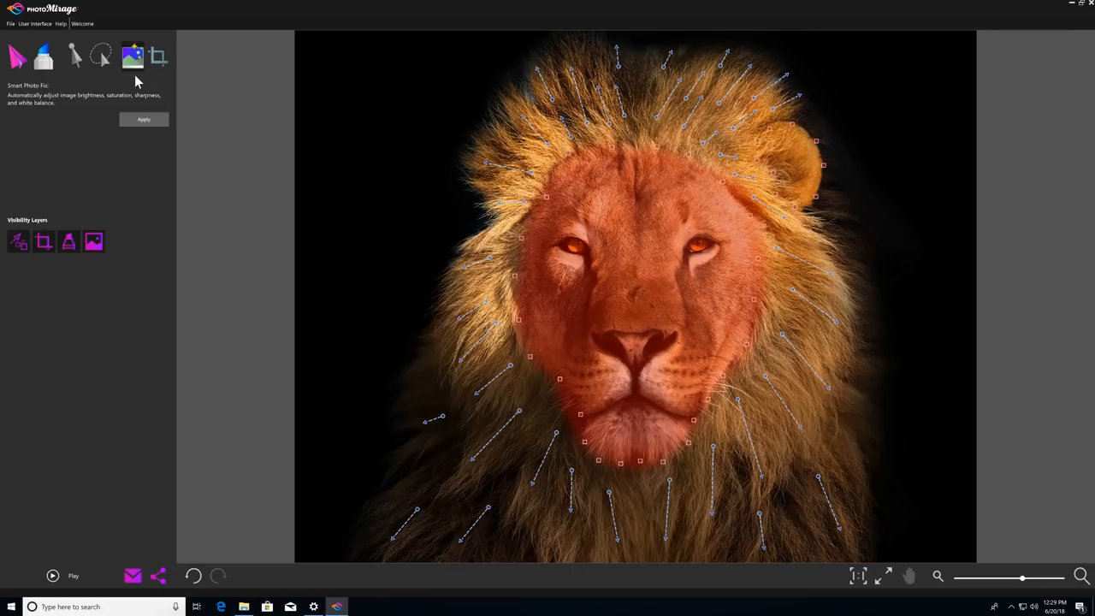
{"action": "mouse_move", "coordinate": [162, 126]}
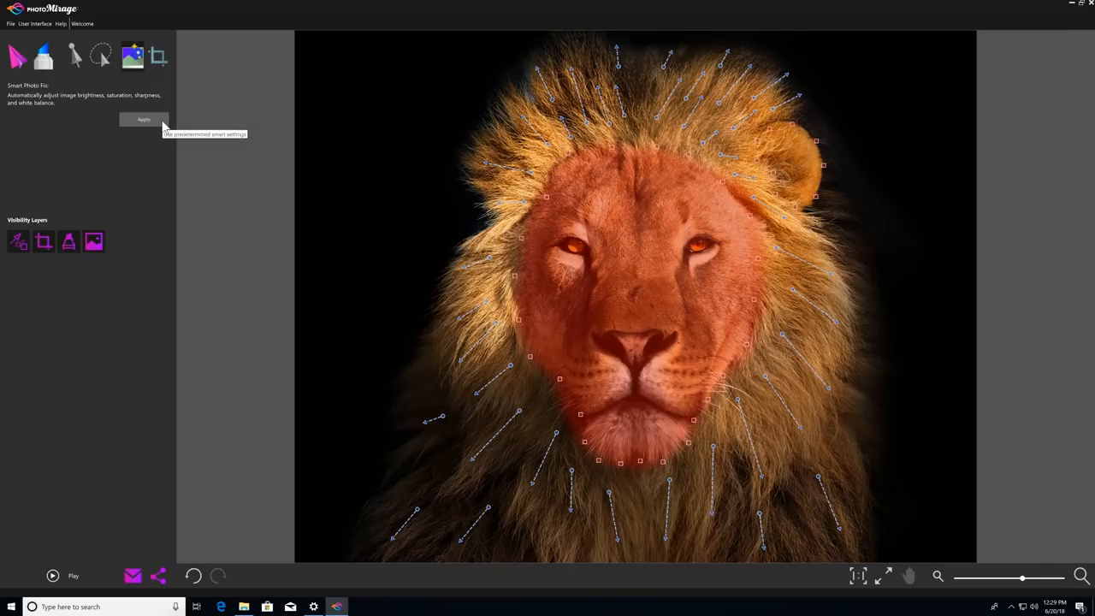
{"action": "left_click", "coordinate": [144, 120]}
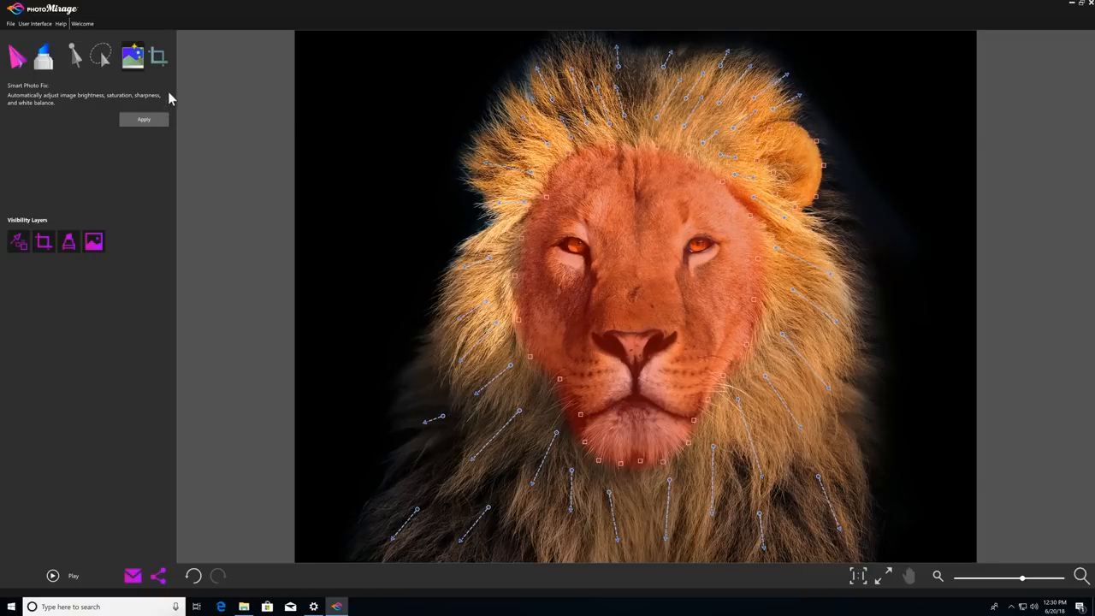
{"action": "left_click", "coordinate": [157, 55]}
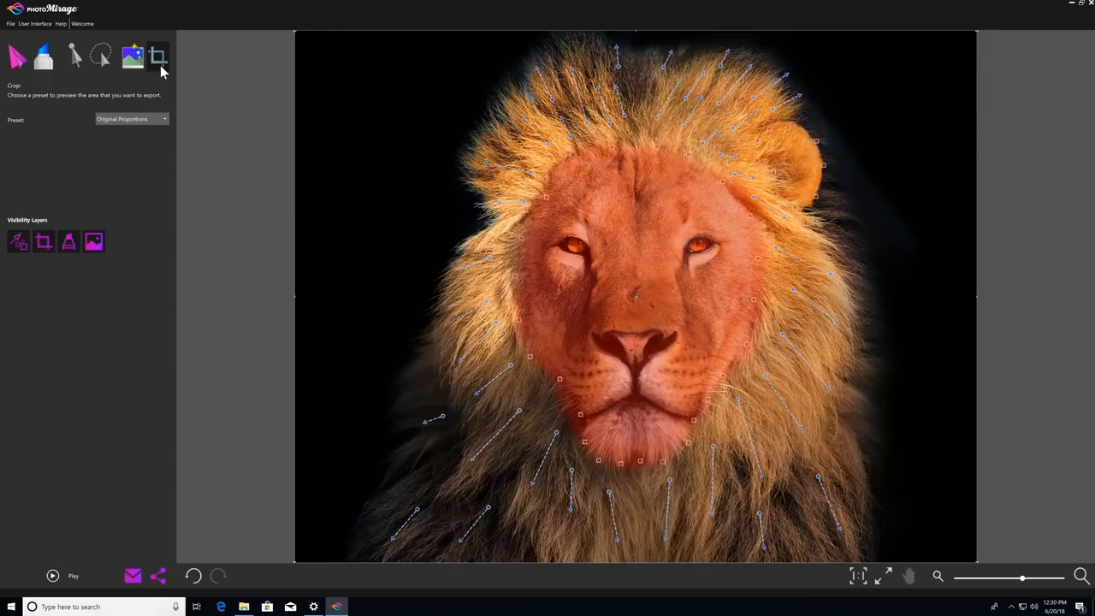
Set the crop preset to Original Proportions so the tighter crop keeps the photo's aspect ratio.
{"action": "left_click", "coordinate": [163, 120]}
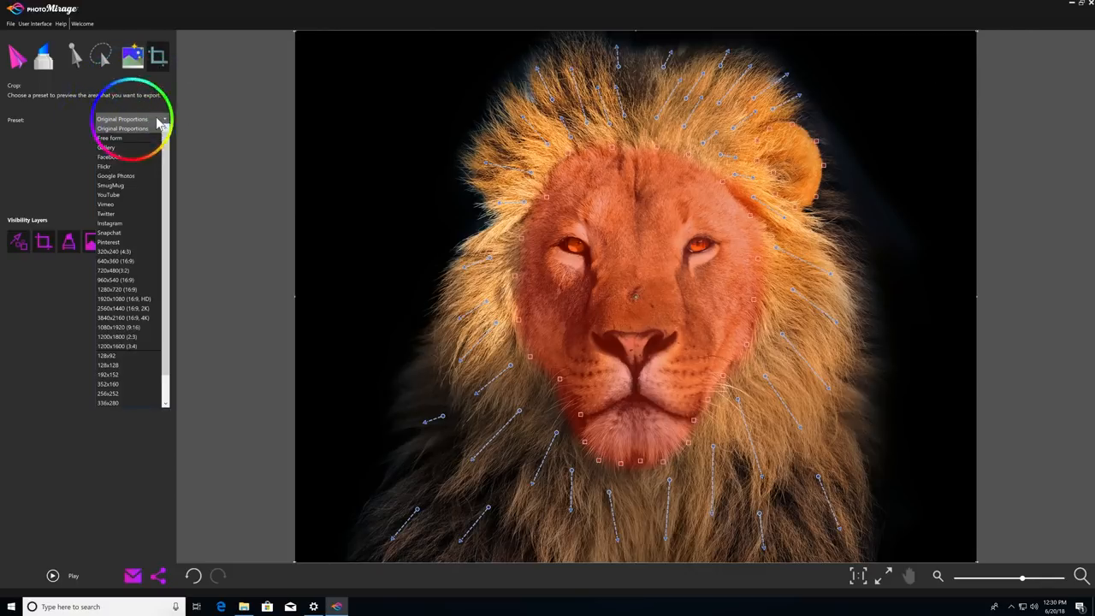
{"action": "left_click", "coordinate": [123, 129]}
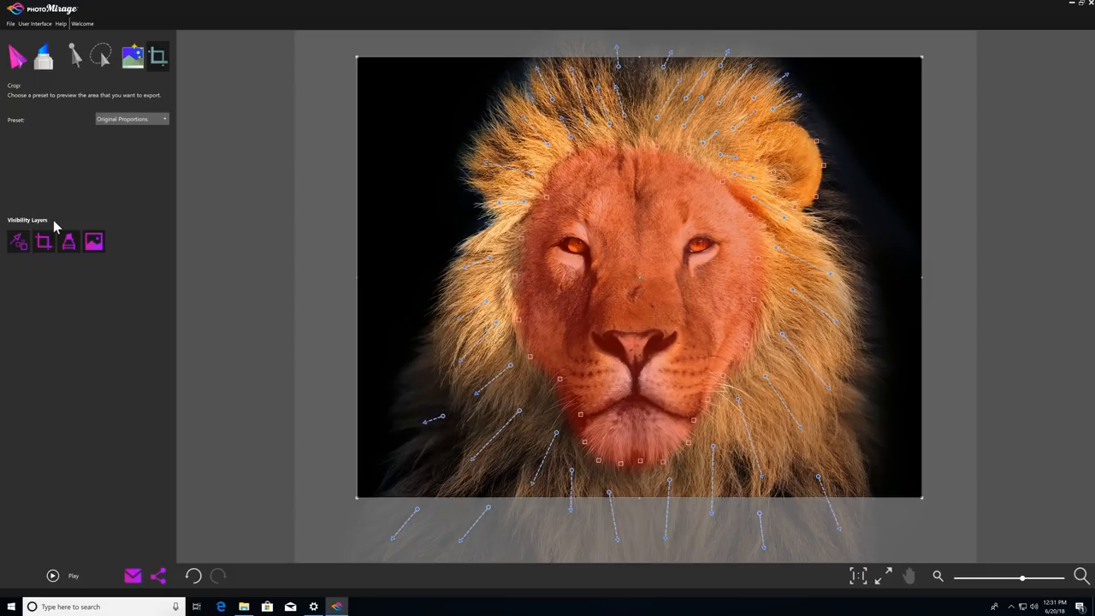
{"action": "left_click", "coordinate": [19, 241]}
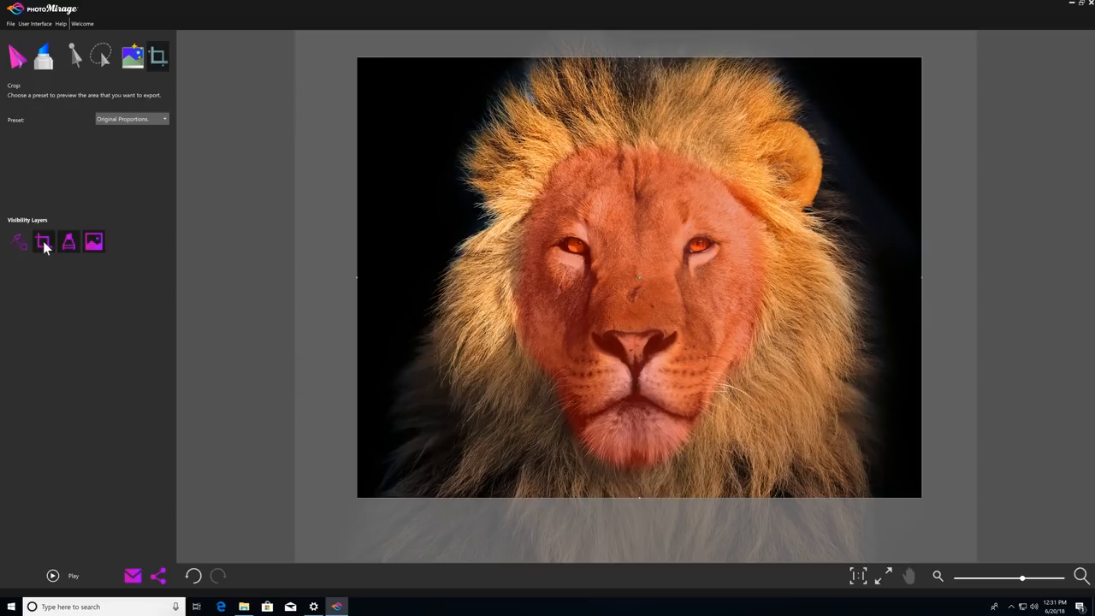
{"action": "left_click", "coordinate": [70, 241]}
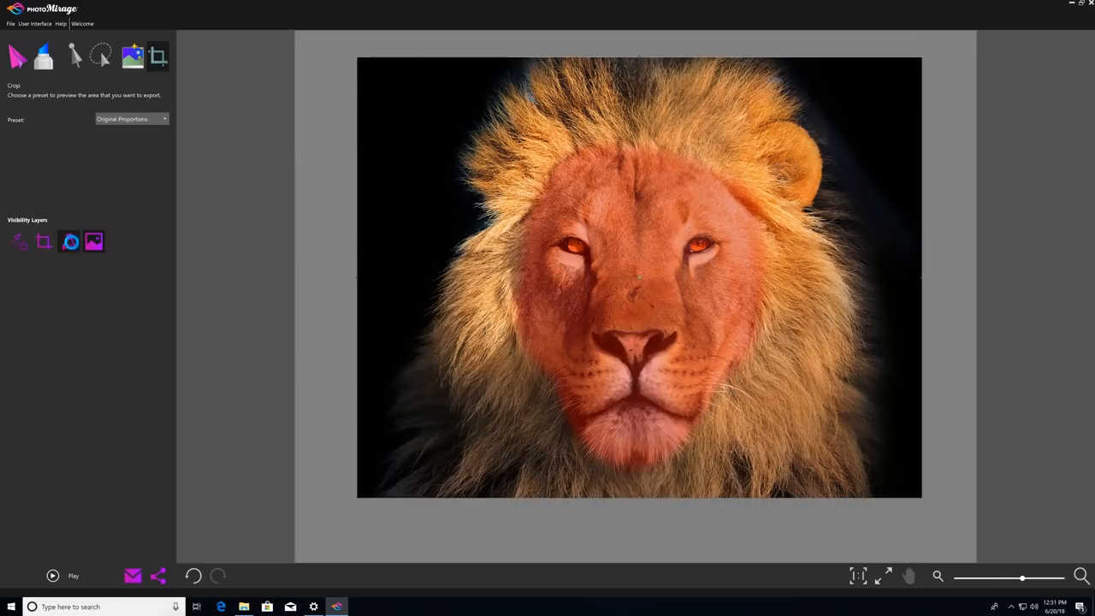
{"action": "left_click", "coordinate": [72, 242]}
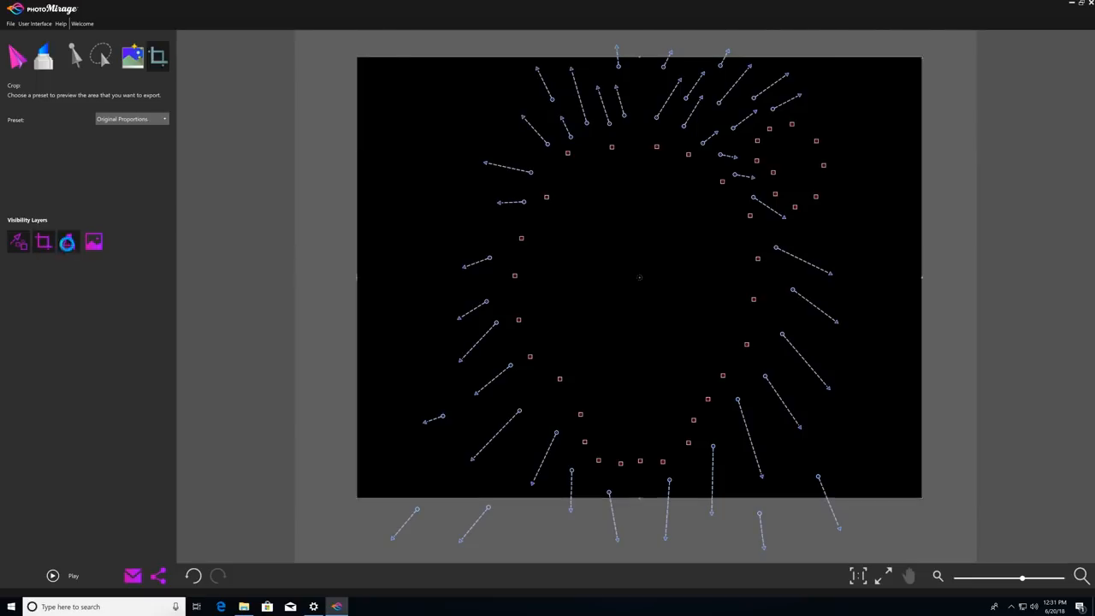
{"action": "left_click", "coordinate": [68, 242]}
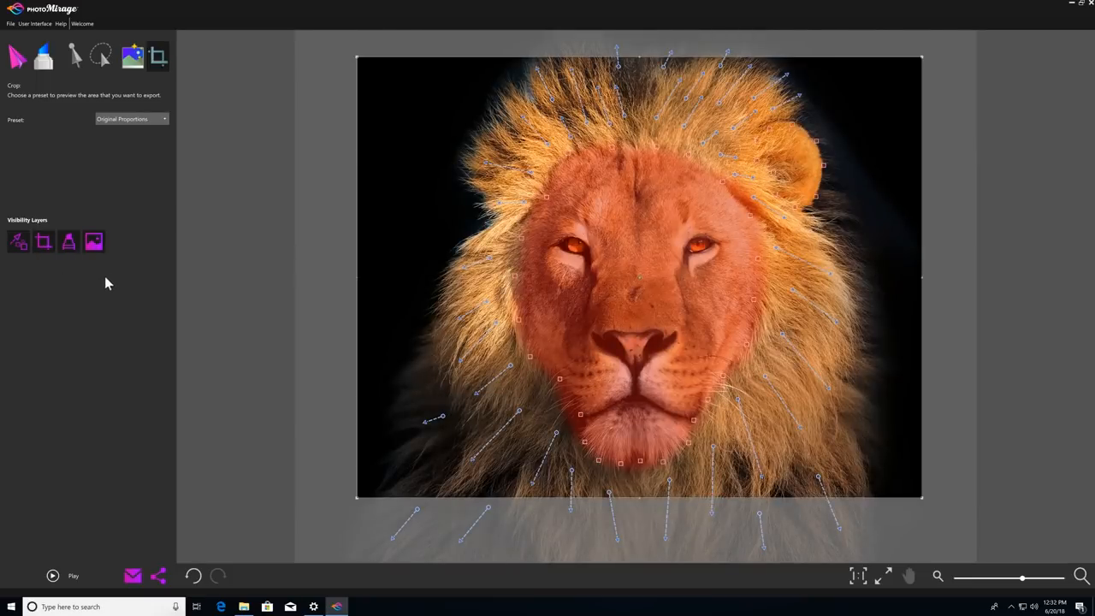
{"action": "mouse_move", "coordinate": [83, 581]}
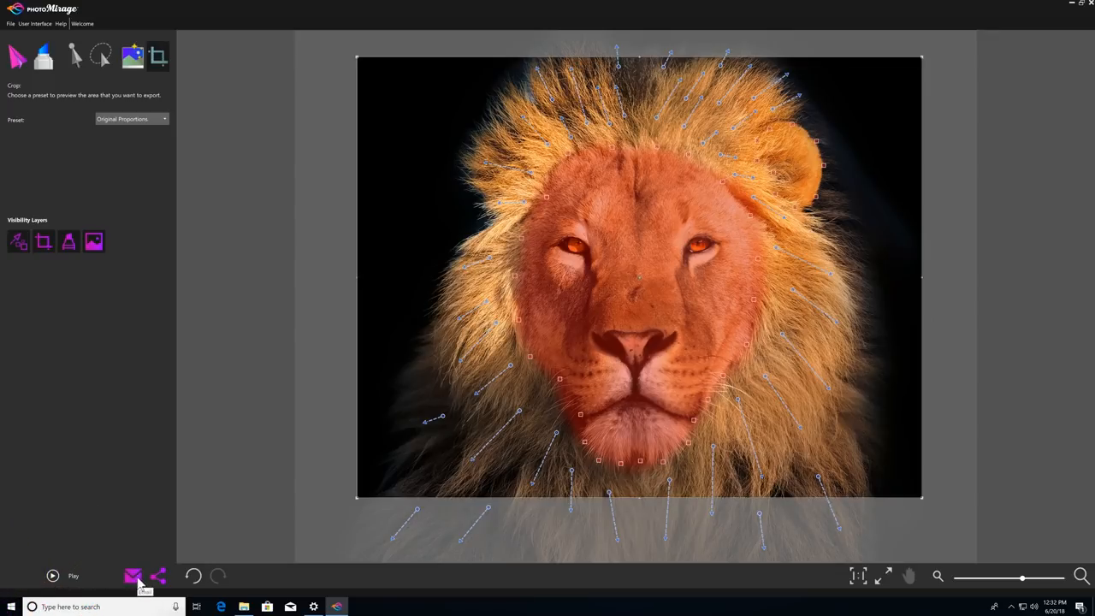
{"action": "left_click", "coordinate": [157, 575]}
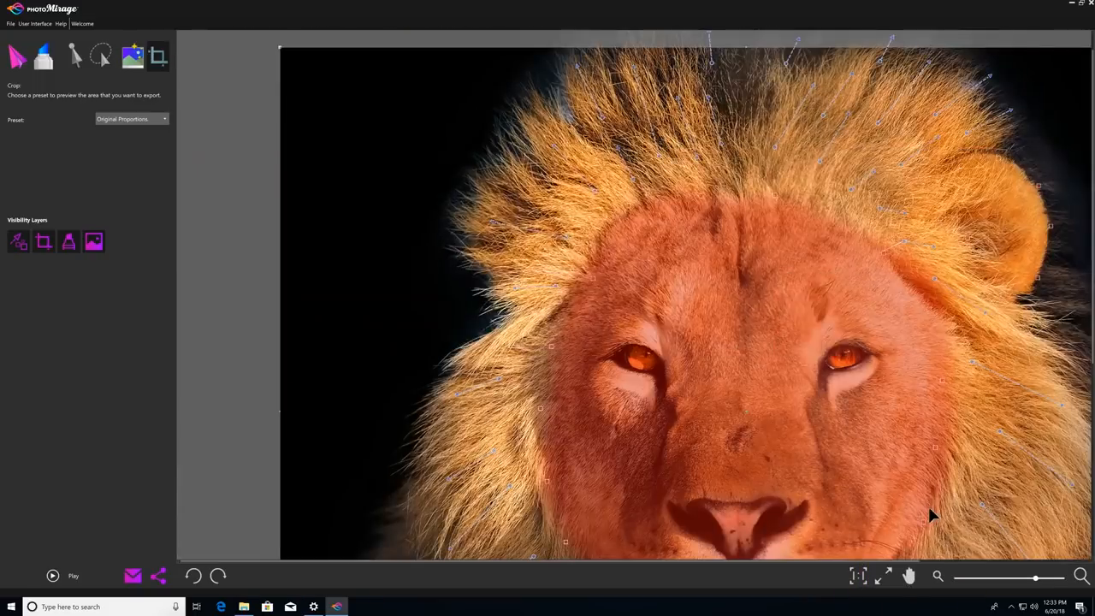
{"action": "left_click", "coordinate": [887, 574]}
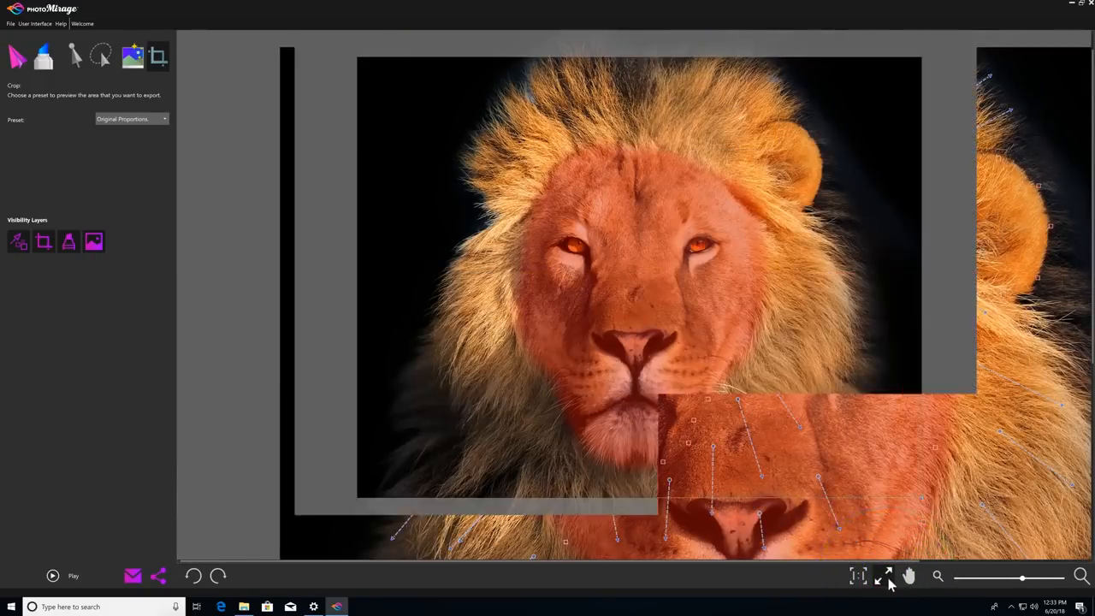
{"action": "left_click", "coordinate": [886, 575]}
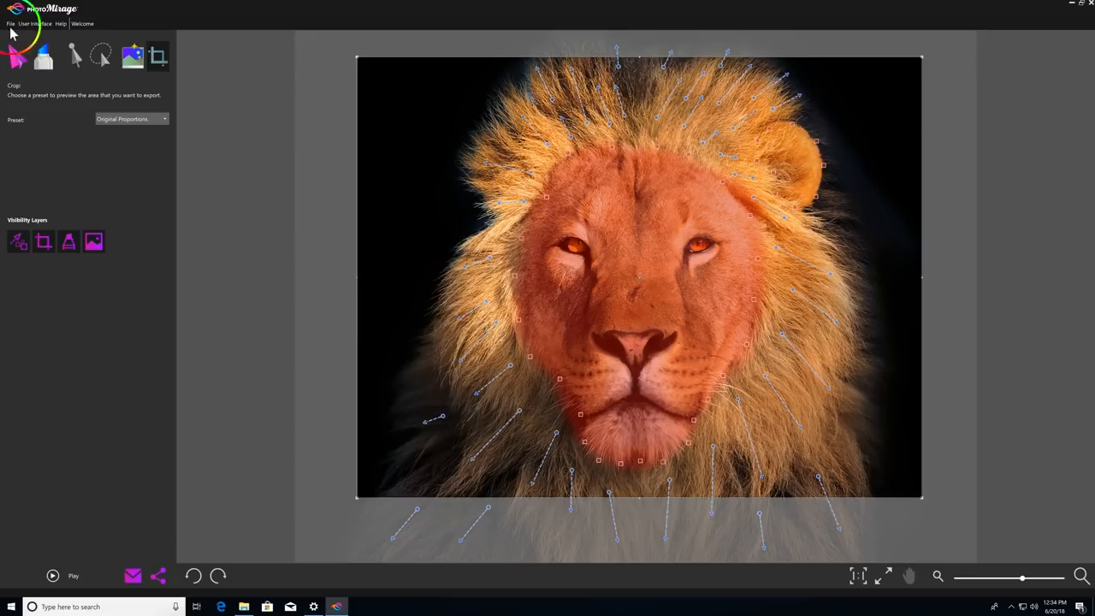
Save the lion animation as a .pmm project in Pictures\PhotoMirage Images via Save As.
{"action": "left_click", "coordinate": [10, 23]}
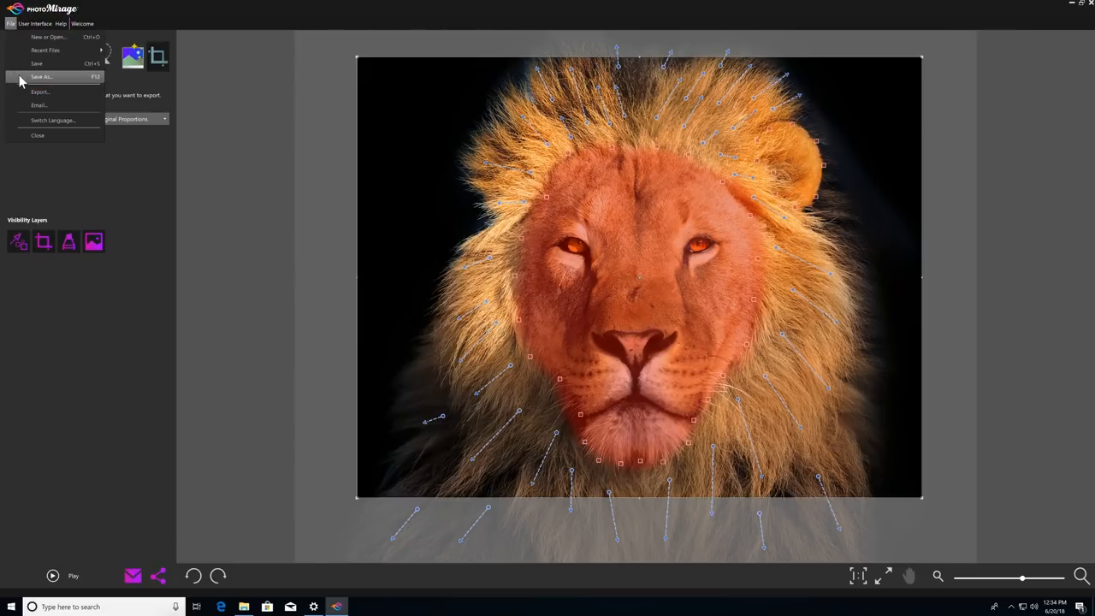
{"action": "left_click", "coordinate": [42, 75]}
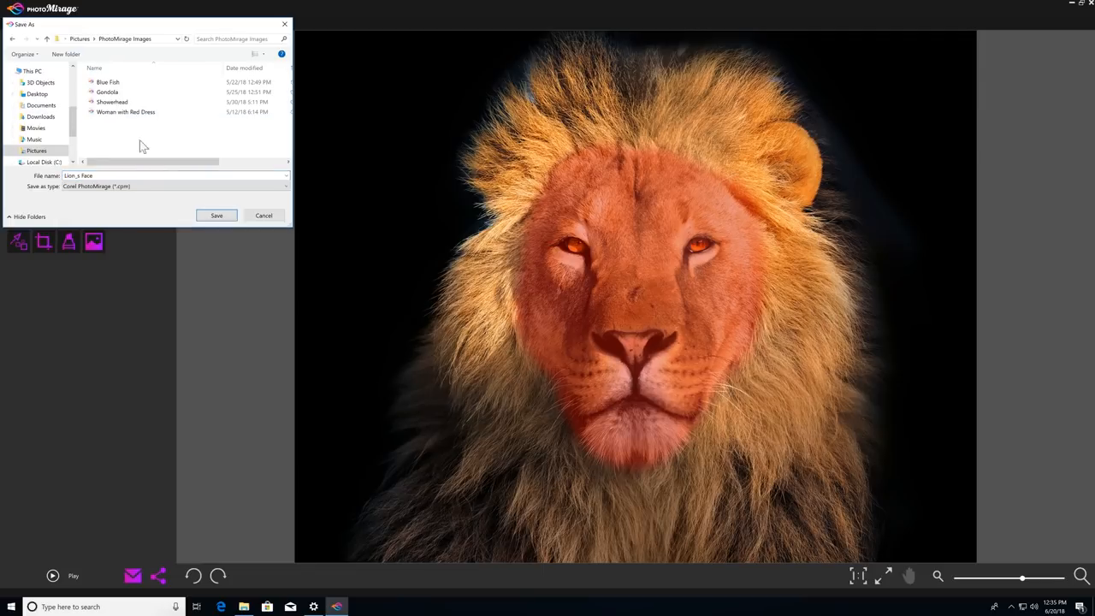
{"action": "mouse_move", "coordinate": [167, 200]}
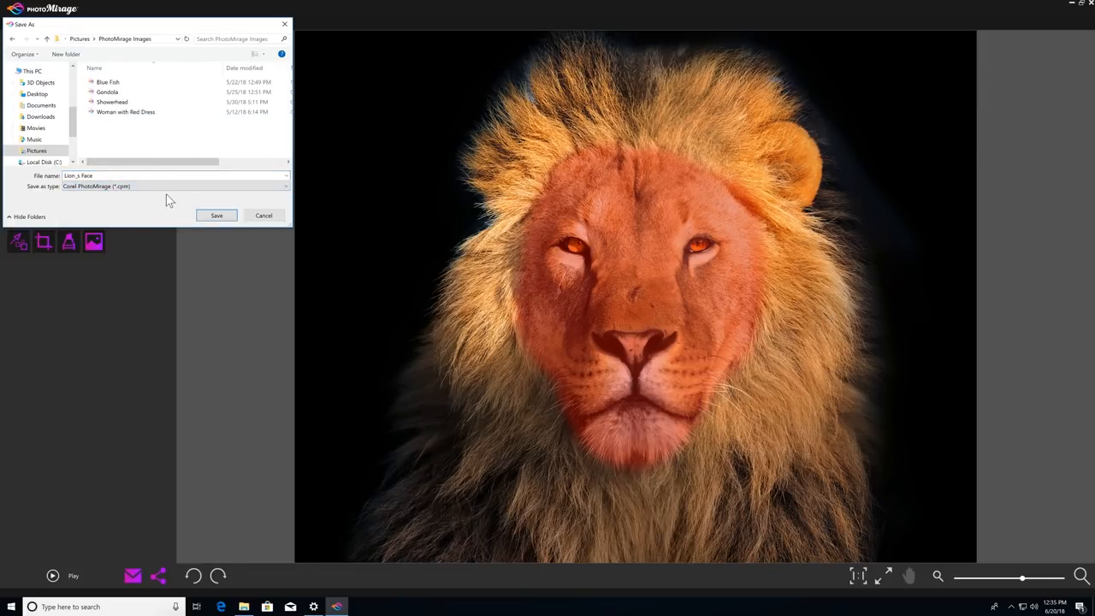
{"action": "left_click", "coordinate": [216, 215]}
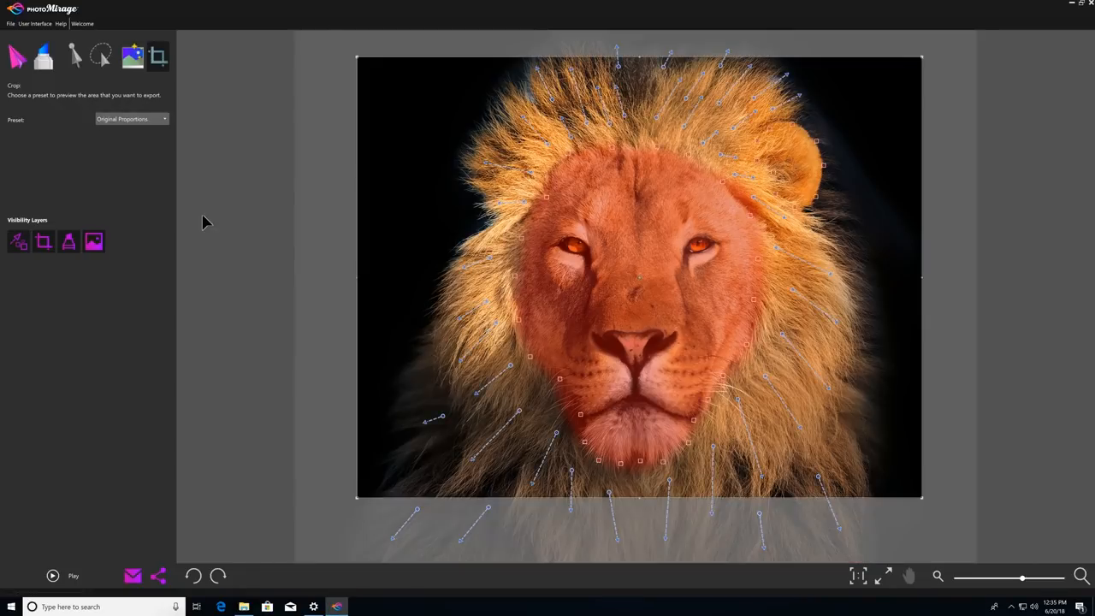
Switch the interface to the light theme from the User Interface menu, dismissing the Help menu.
{"action": "left_click", "coordinate": [34, 24]}
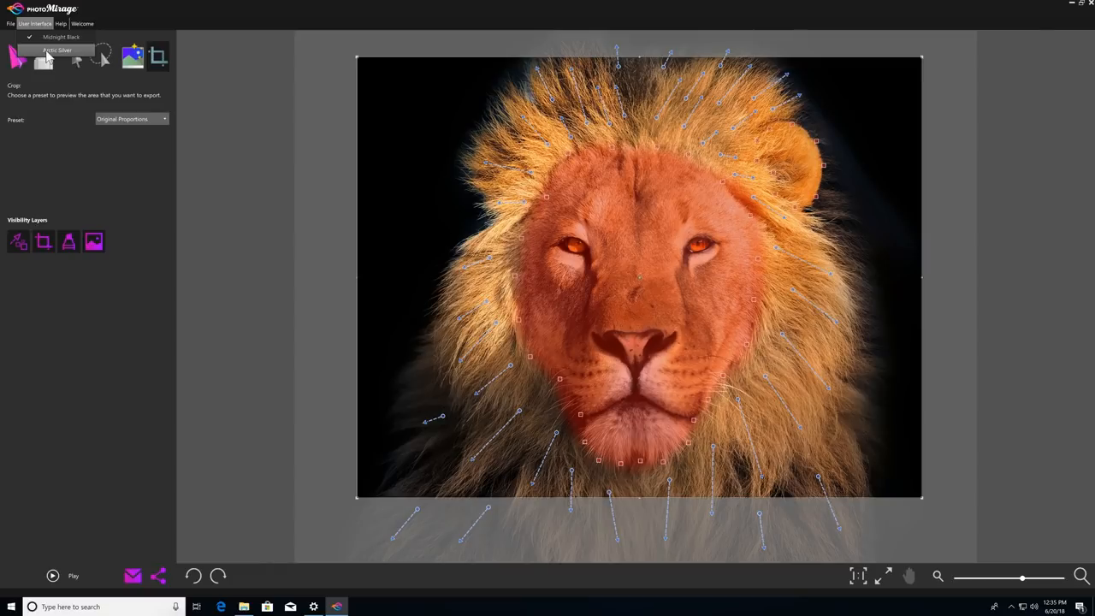
{"action": "left_click", "coordinate": [58, 50]}
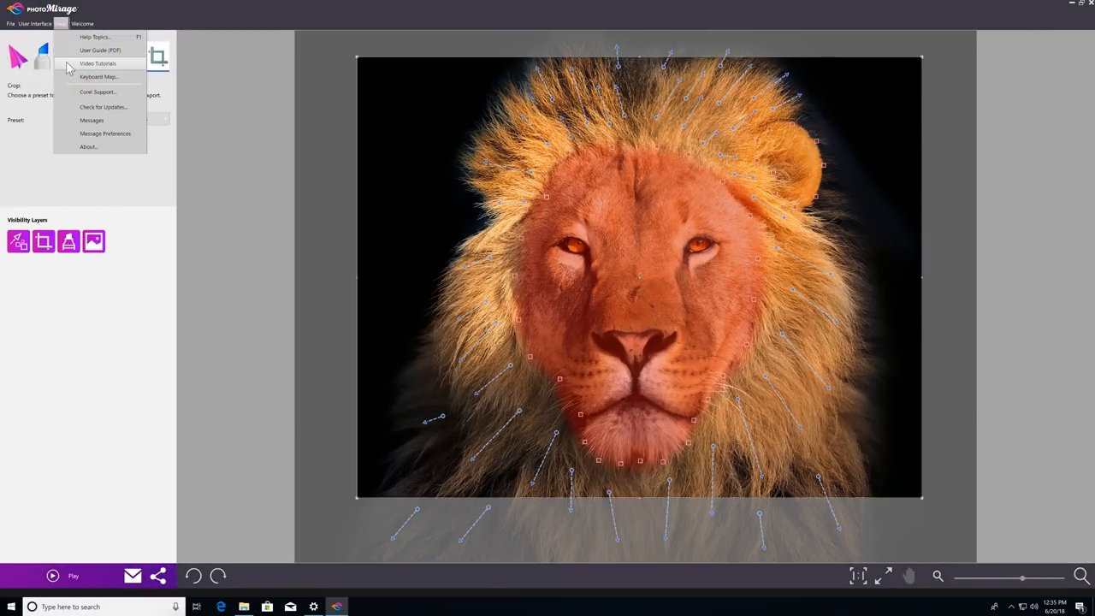
{"action": "mouse_move", "coordinate": [68, 142]}
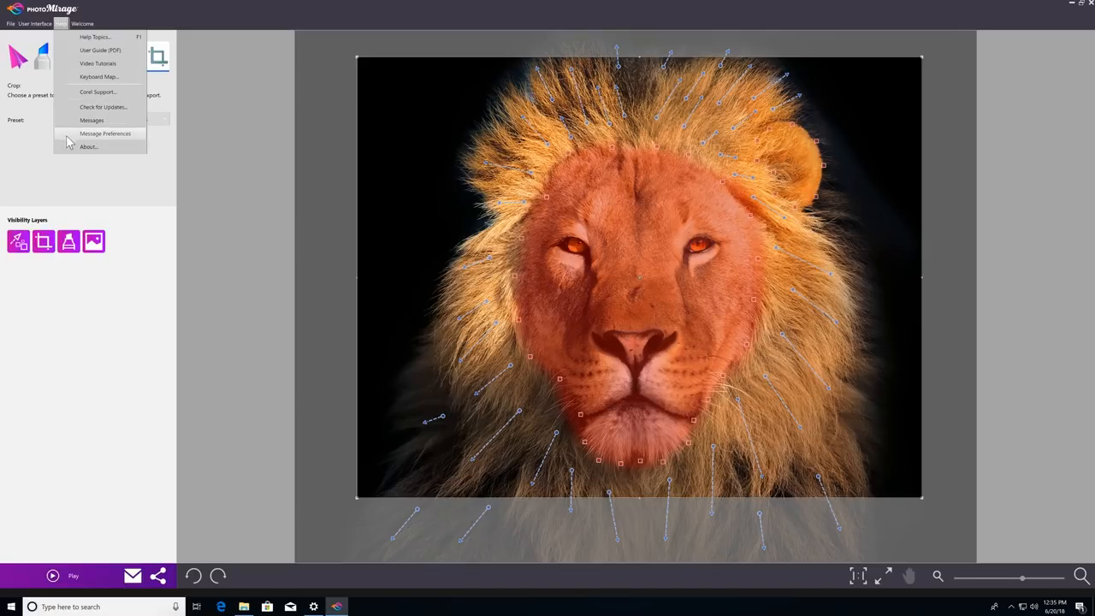
{"action": "left_click", "coordinate": [82, 172]}
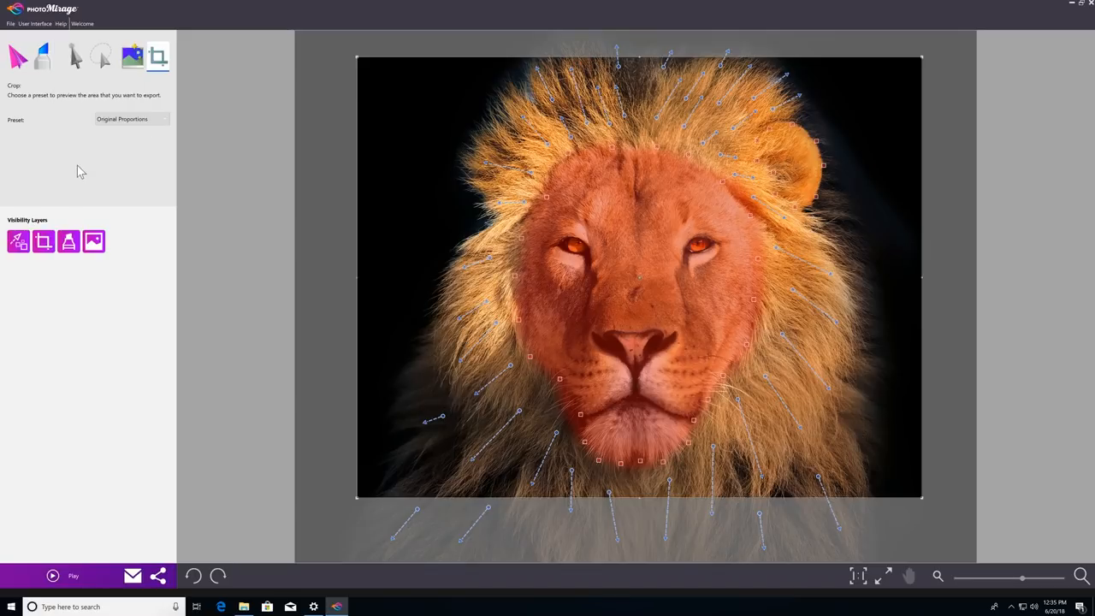